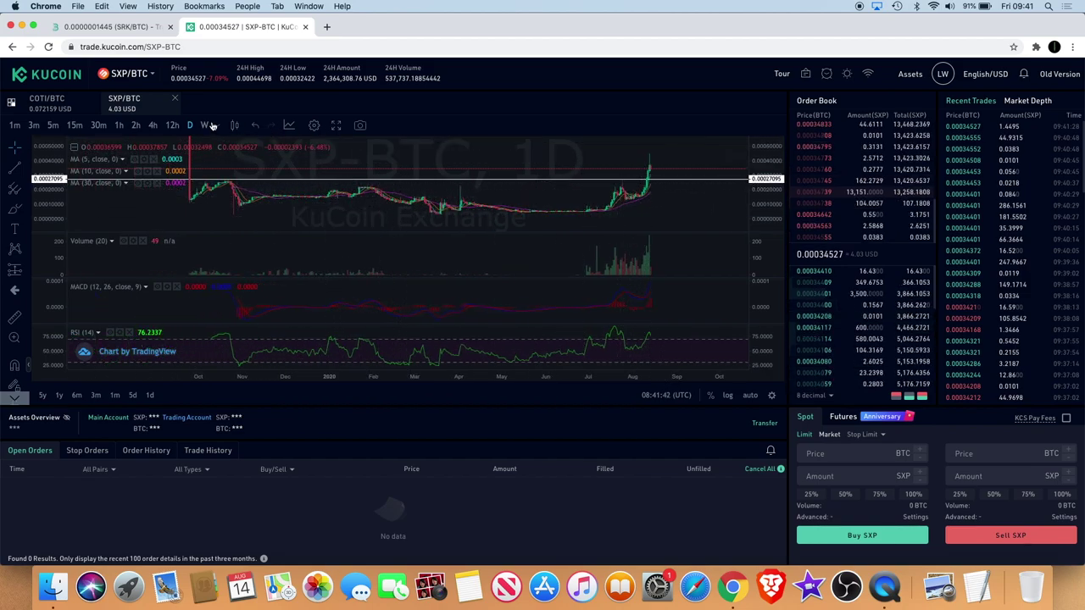
- Switch the SXP/BTC chart to 4-hour candles
{"action": "left_click", "coordinate": [153, 125]}
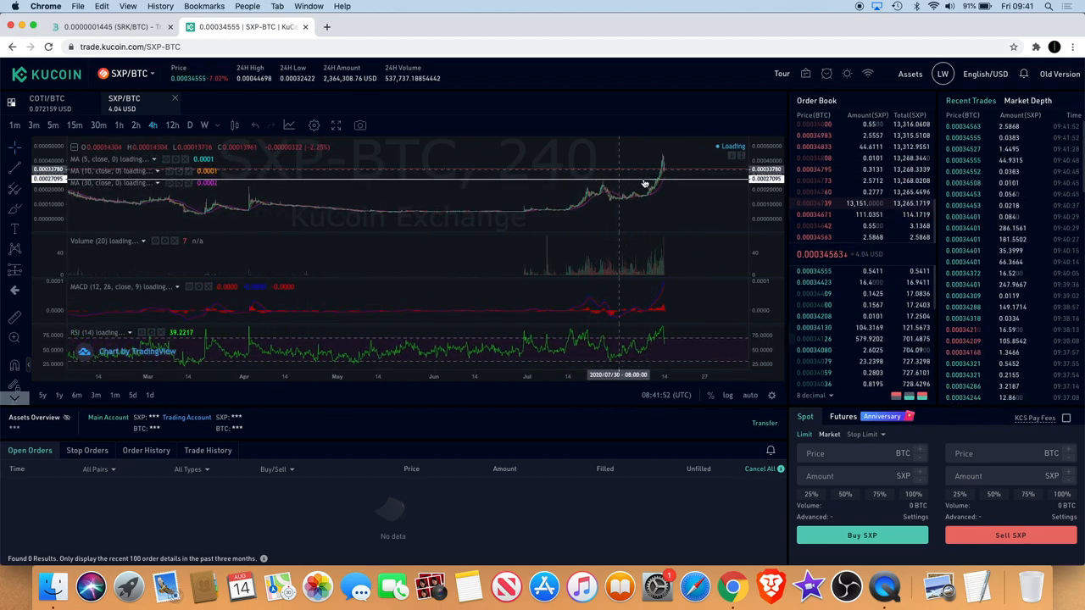
{"action": "mouse_move", "coordinate": [701, 185]}
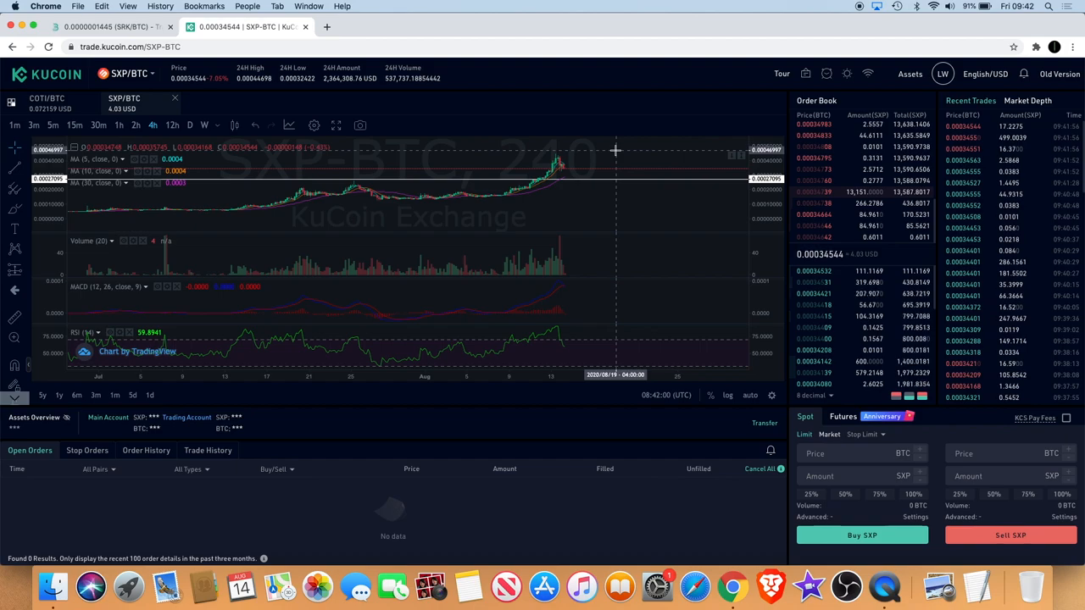
{"action": "mouse_move", "coordinate": [603, 172]}
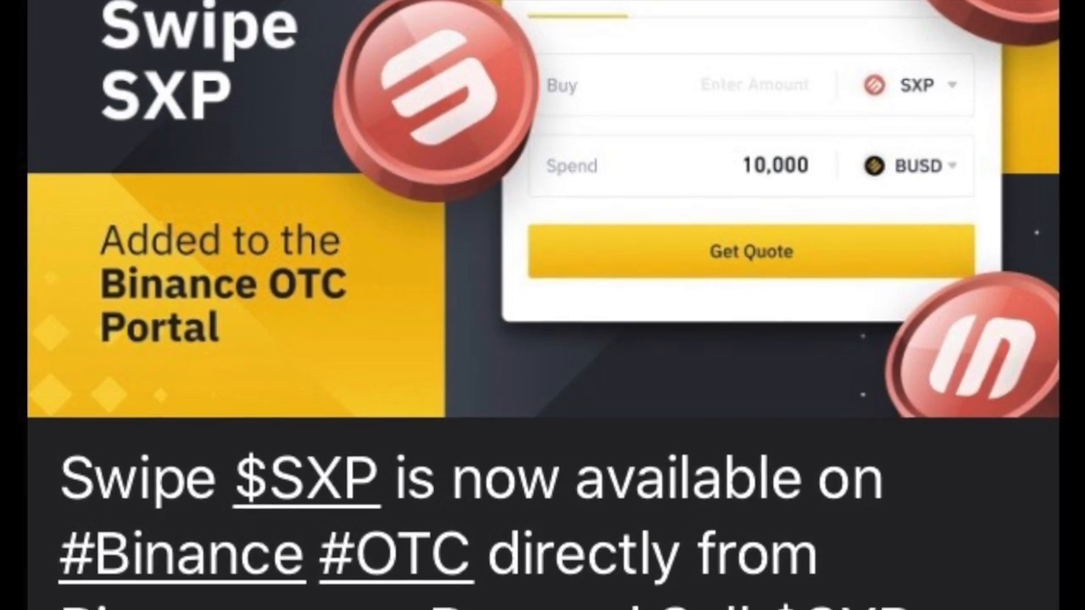
{"action": "scroll", "scroll_direction": "down", "scroll_amount": 3}
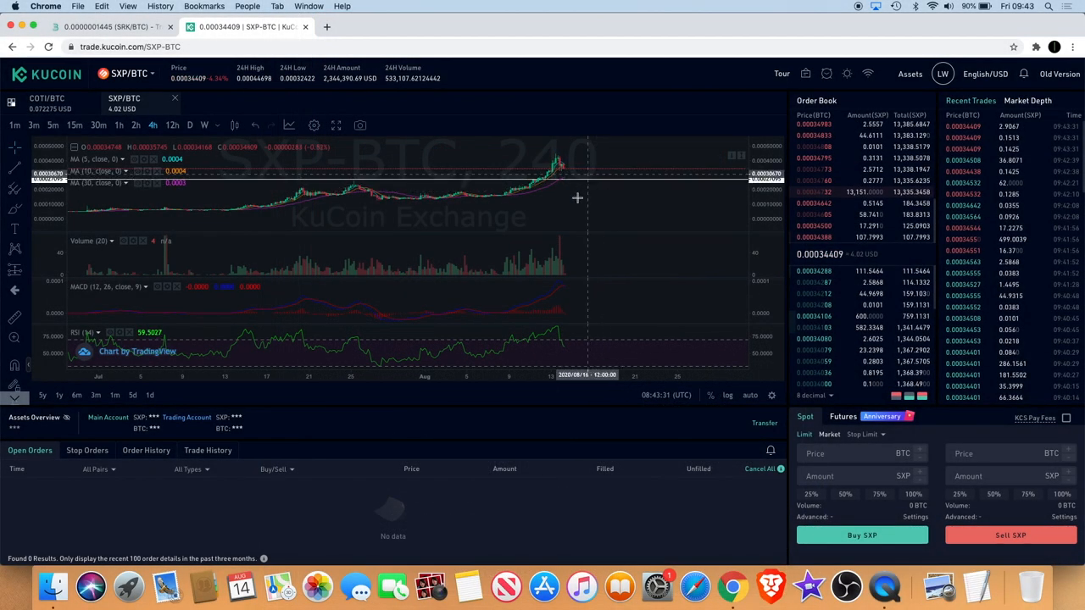
{"action": "mouse_move", "coordinate": [624, 186]}
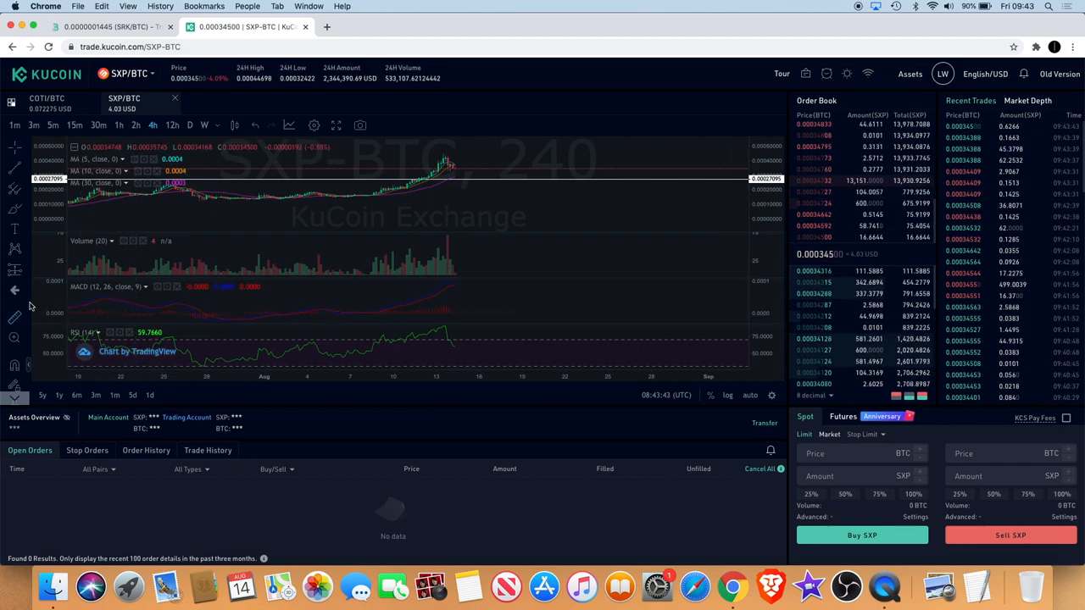
{"action": "mouse_move", "coordinate": [414, 194]}
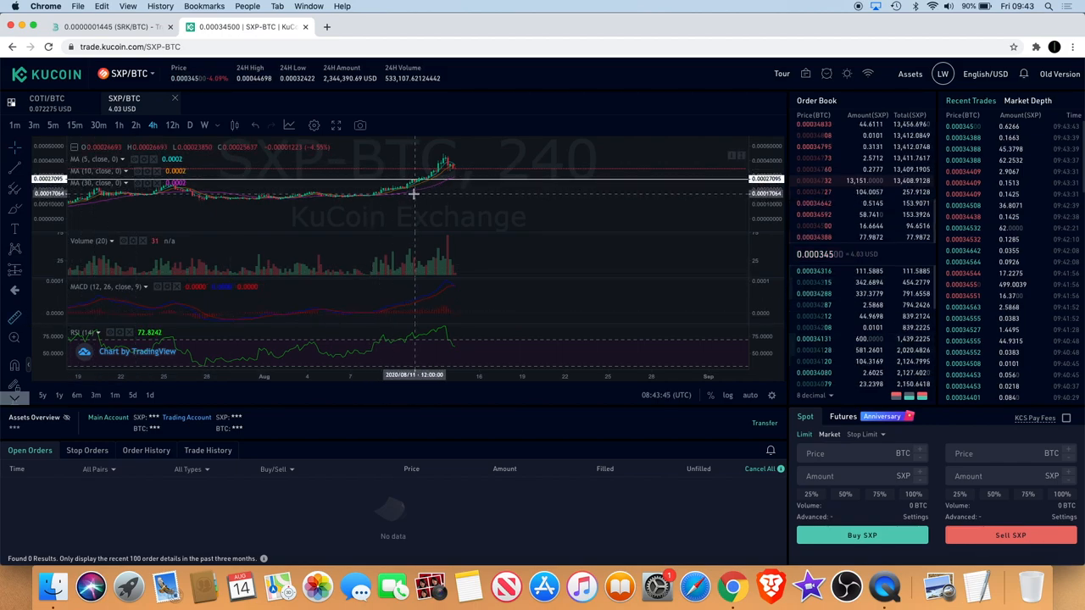
- Measure the rally's roughly 129% rise, zoom in on recent candles, then return to daily candles
{"action": "left_click_drag", "start_coordinate": [416, 178], "coordinate": [597, 163]}
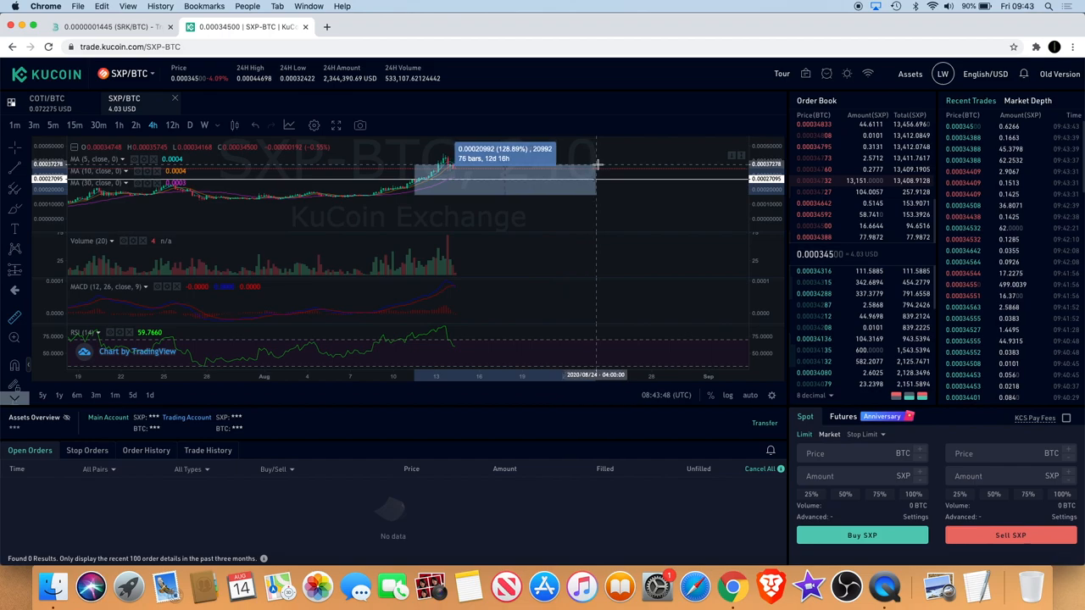
{"action": "mouse_move", "coordinate": [614, 154]}
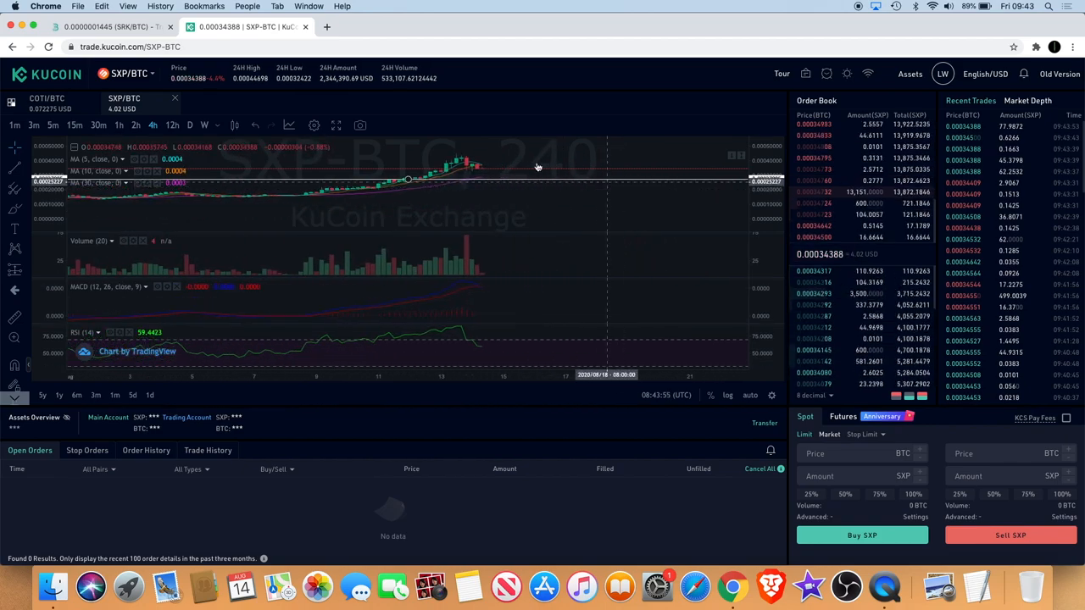
{"action": "mouse_move", "coordinate": [505, 184]}
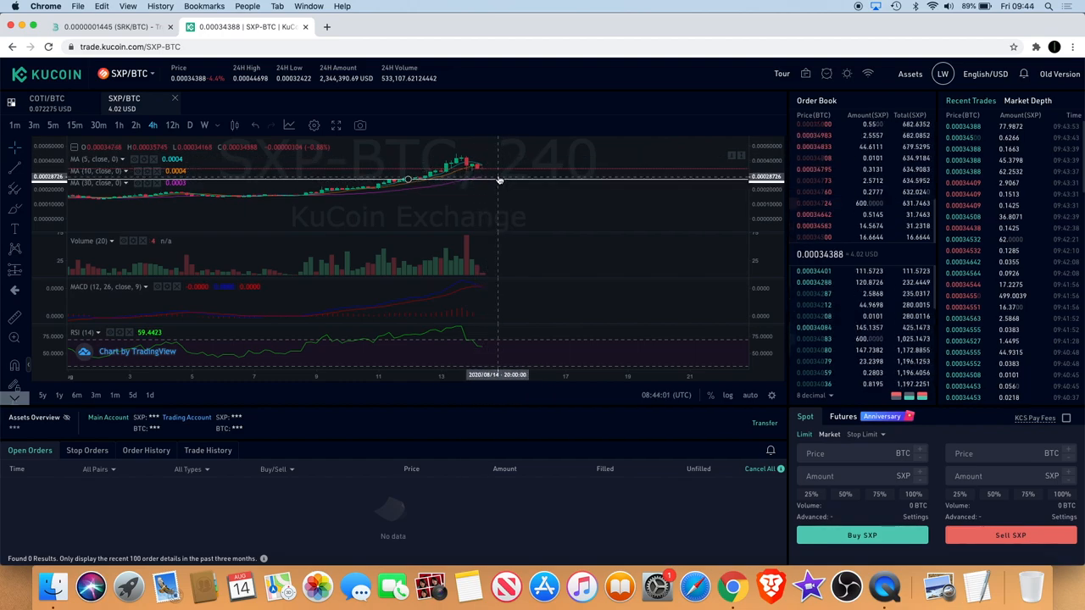
{"action": "mouse_move", "coordinate": [502, 150]}
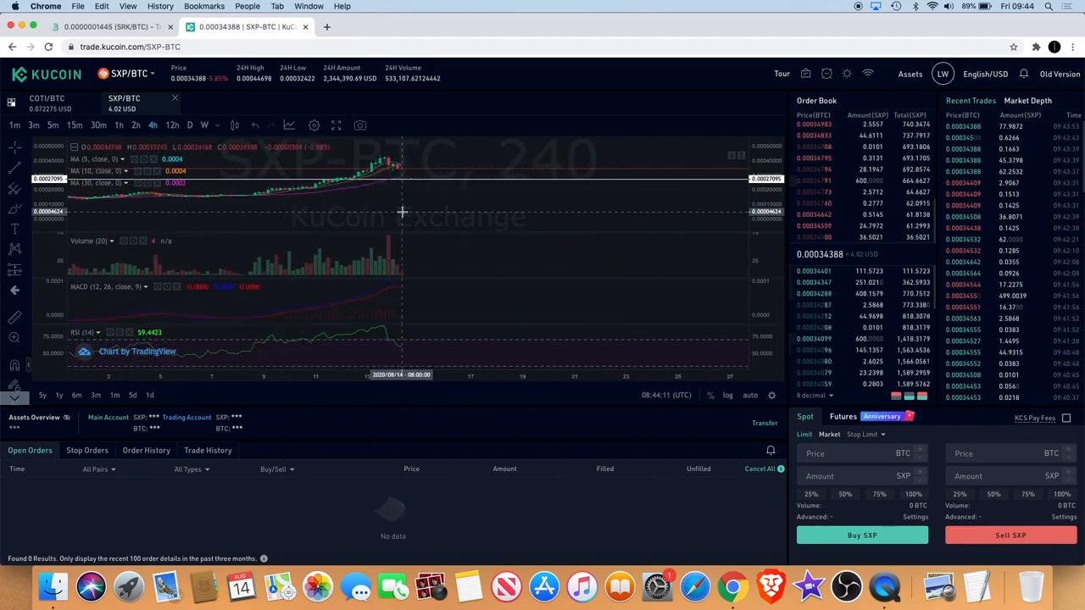
{"action": "left_click", "coordinate": [393, 354]}
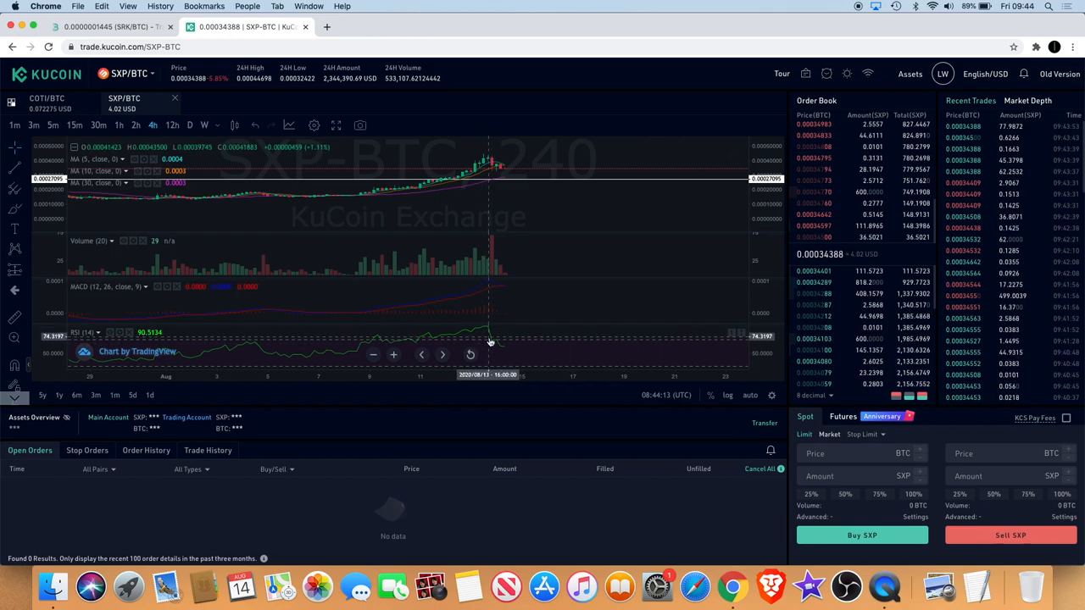
{"action": "mouse_move", "coordinate": [525, 302]}
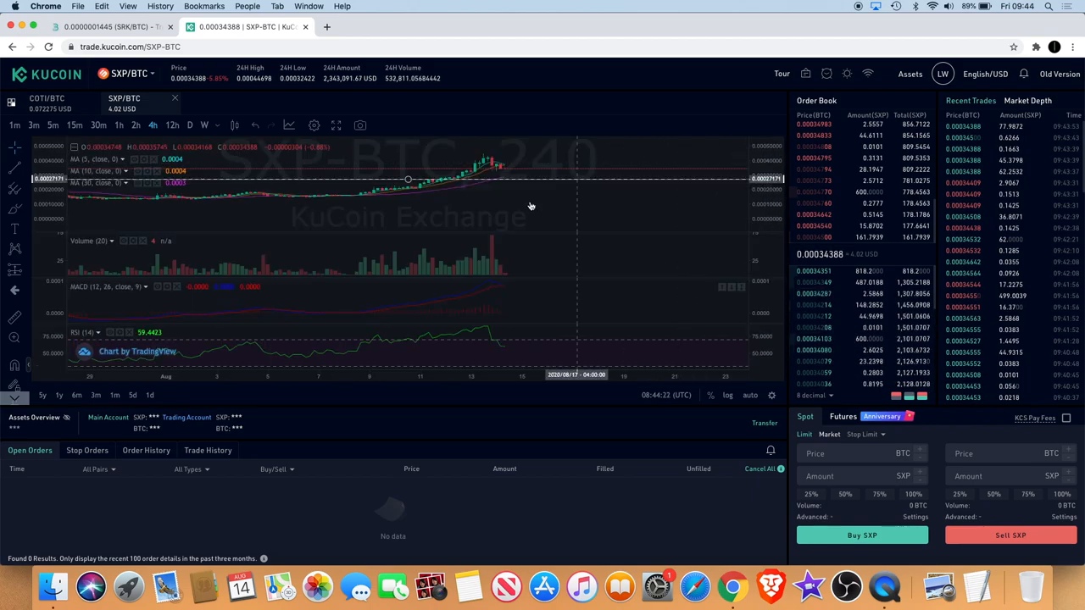
{"action": "left_click", "coordinate": [152, 125]}
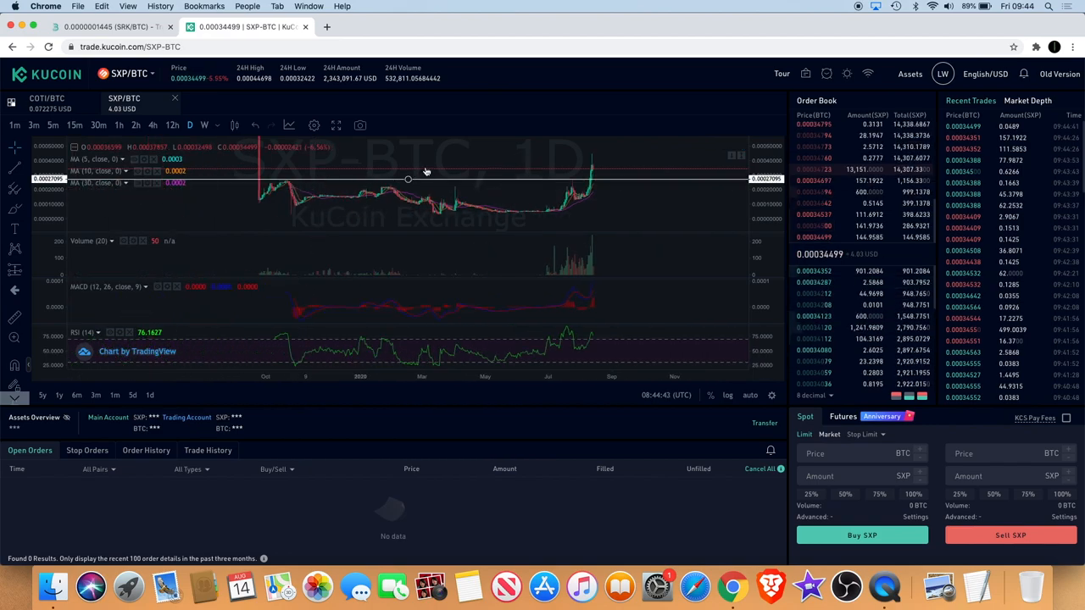
{"action": "mouse_move", "coordinate": [610, 184]}
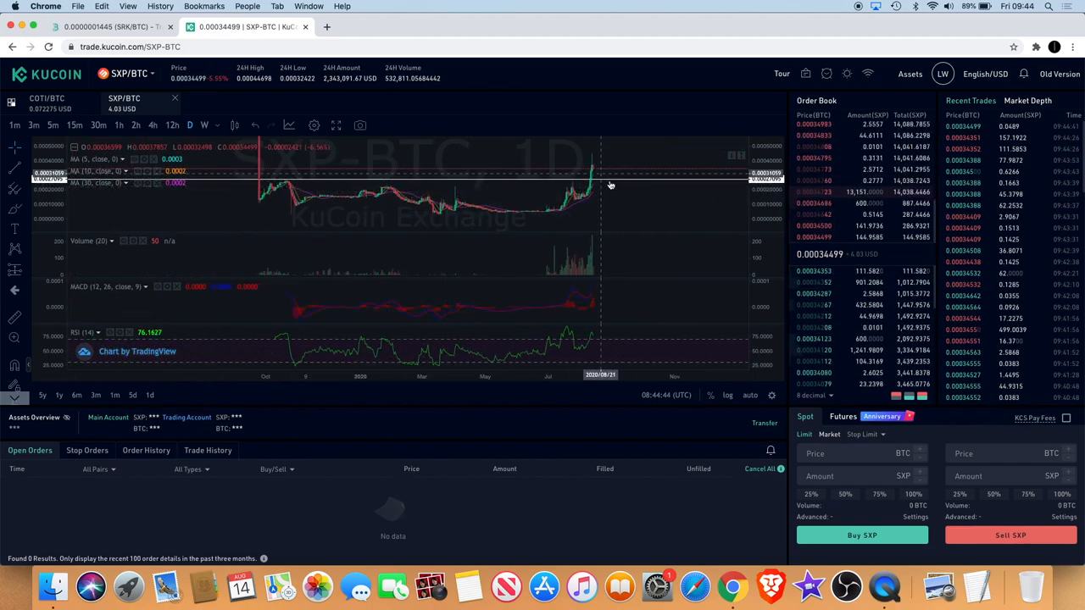
{"action": "mouse_move", "coordinate": [627, 183]}
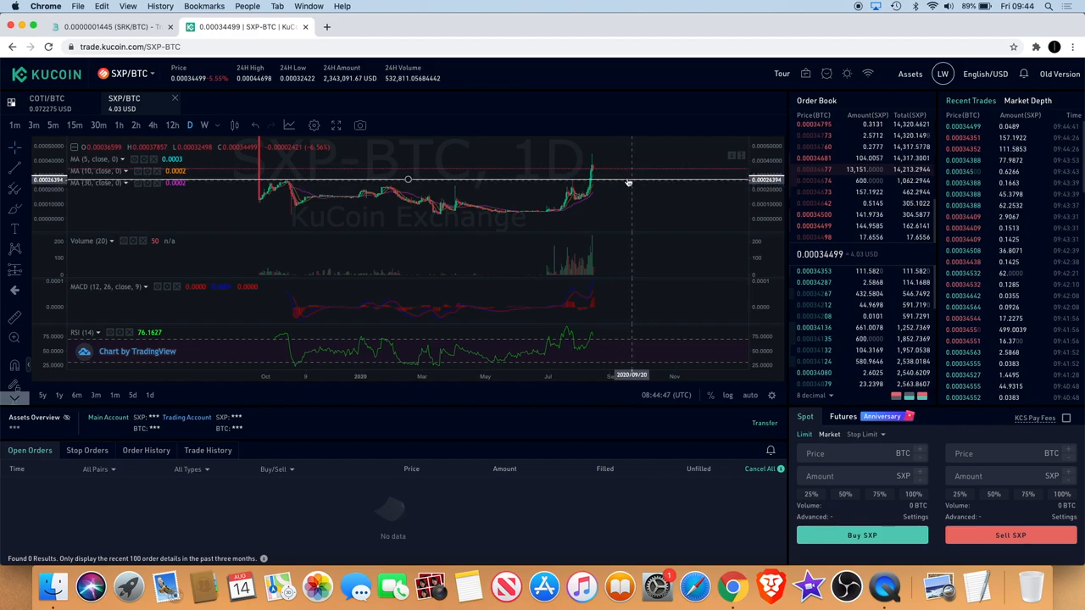
{"action": "mouse_move", "coordinate": [627, 172]}
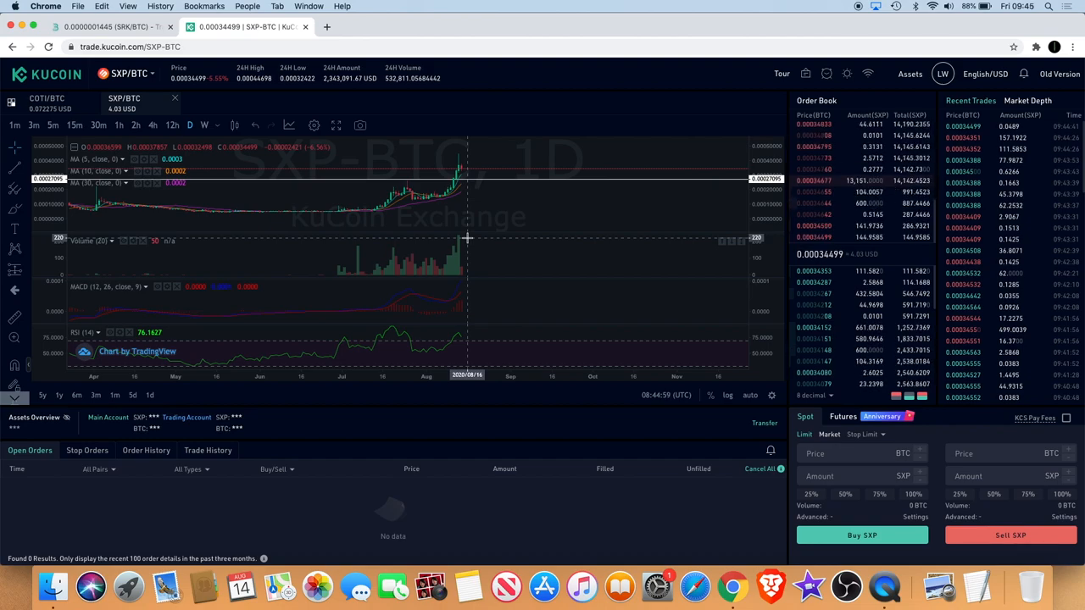
{"action": "mouse_move", "coordinate": [454, 217]}
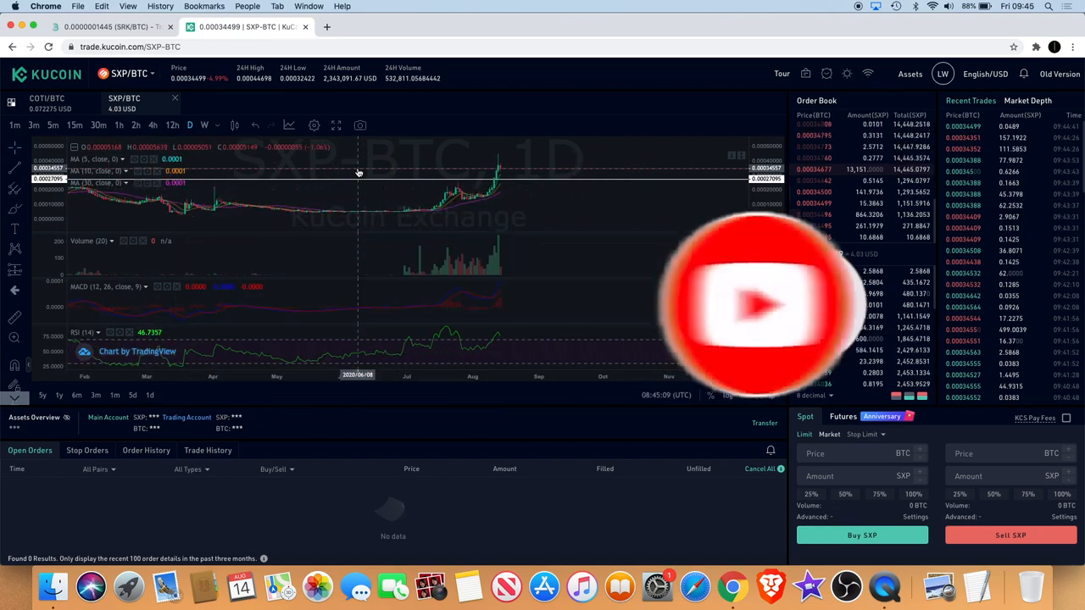
{"action": "mouse_move", "coordinate": [405, 172]}
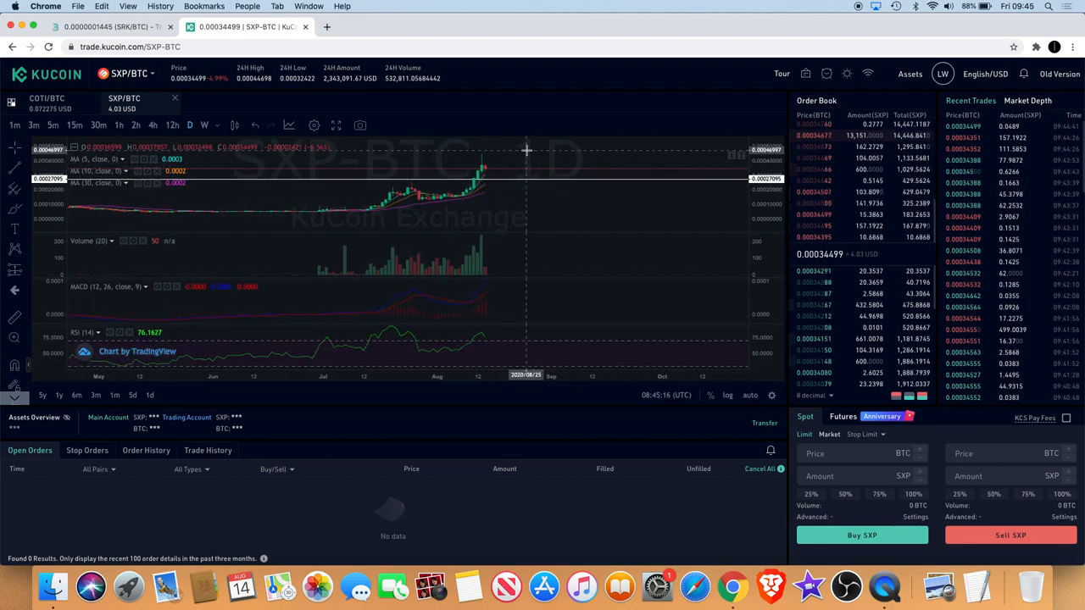
{"action": "mouse_move", "coordinate": [407, 160]}
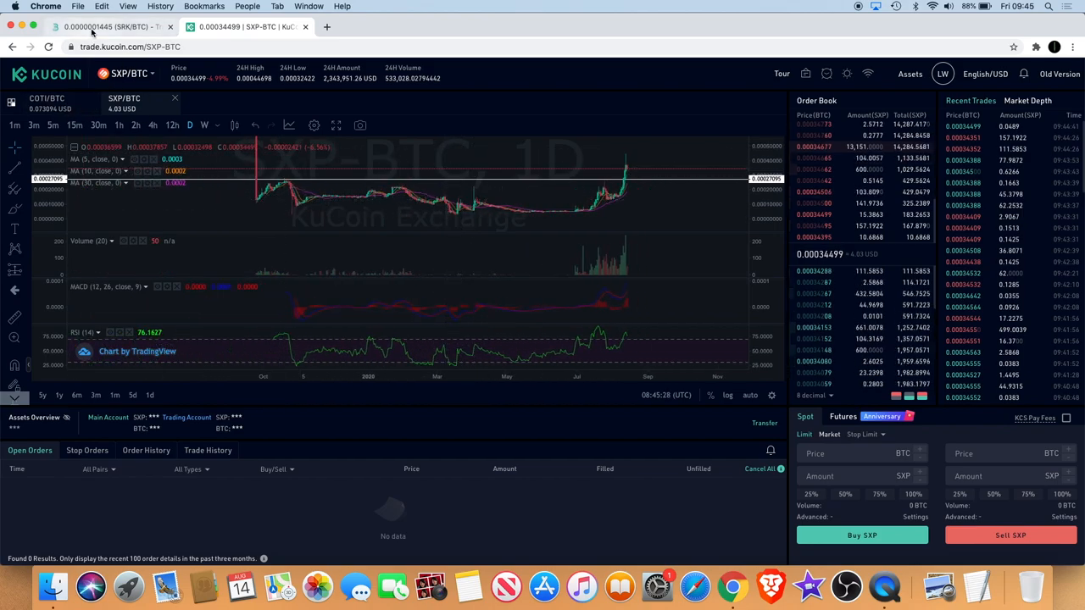
- Bring up the BitMart SRK/BTC page and pick the Fibonacci retracement drawing tool
{"action": "left_click", "coordinate": [110, 27]}
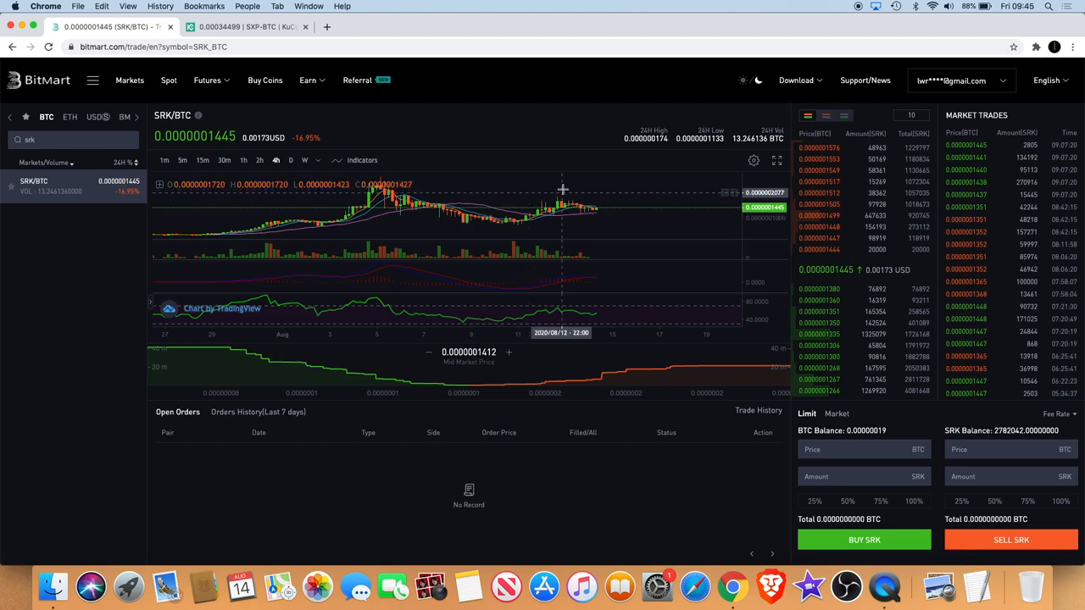
{"action": "mouse_move", "coordinate": [539, 211]}
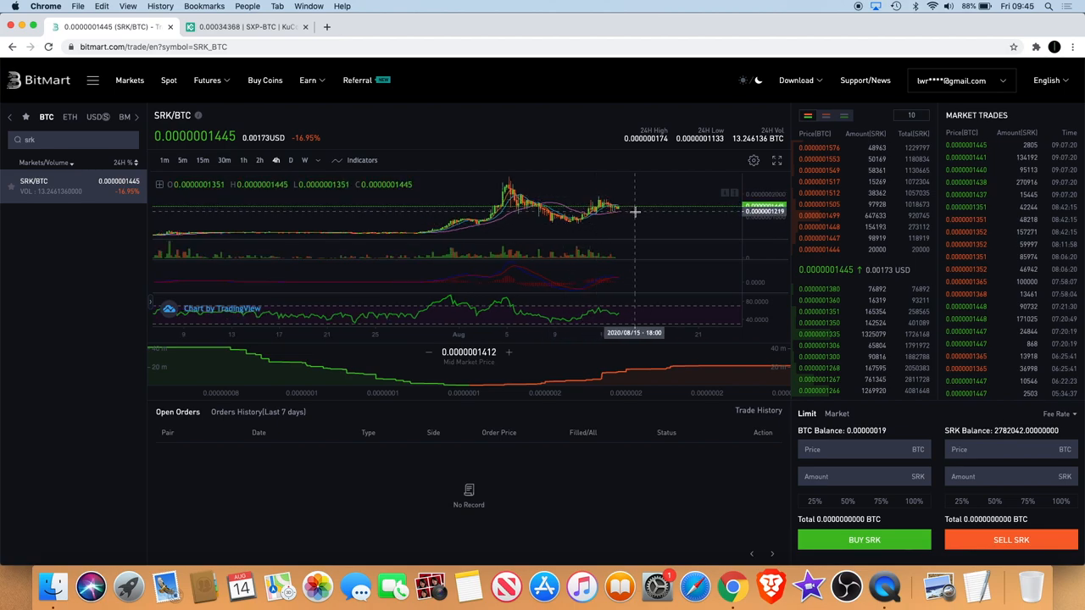
{"action": "mouse_move", "coordinate": [542, 178]}
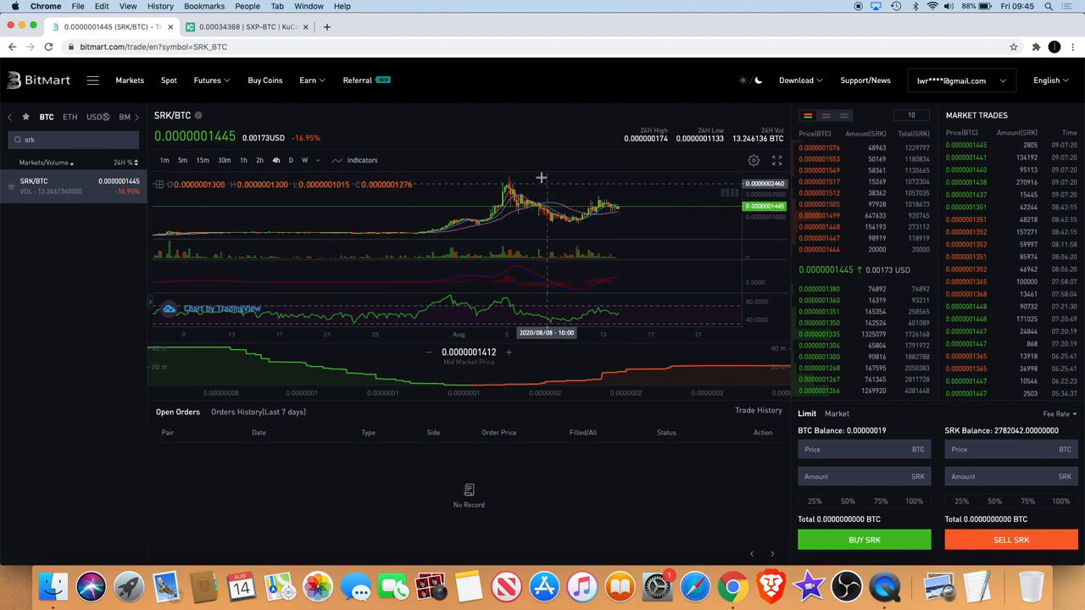
{"action": "mouse_move", "coordinate": [597, 203]}
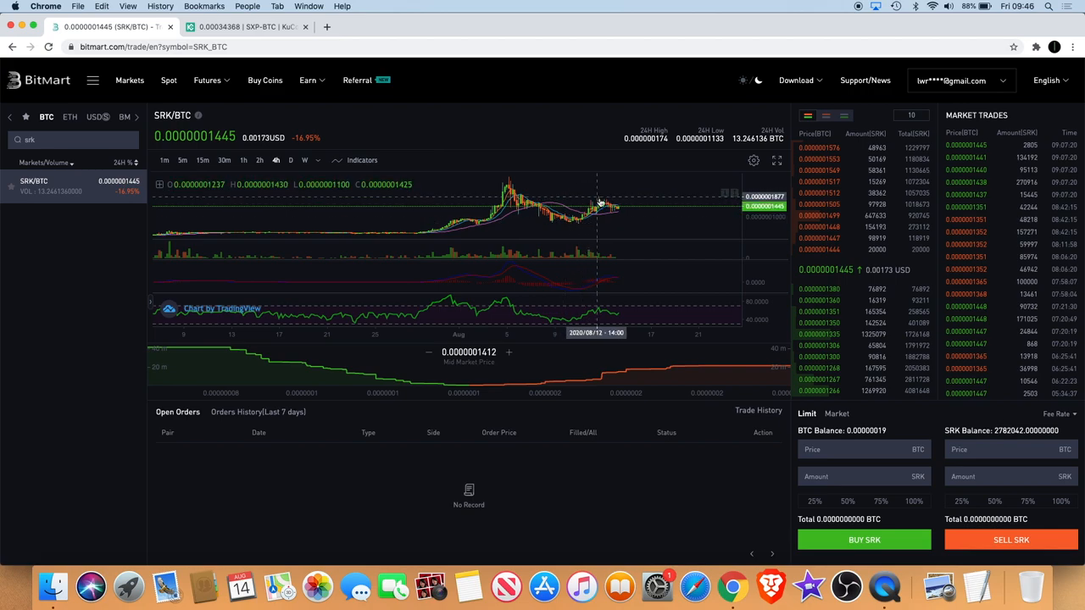
{"action": "mouse_move", "coordinate": [634, 197]}
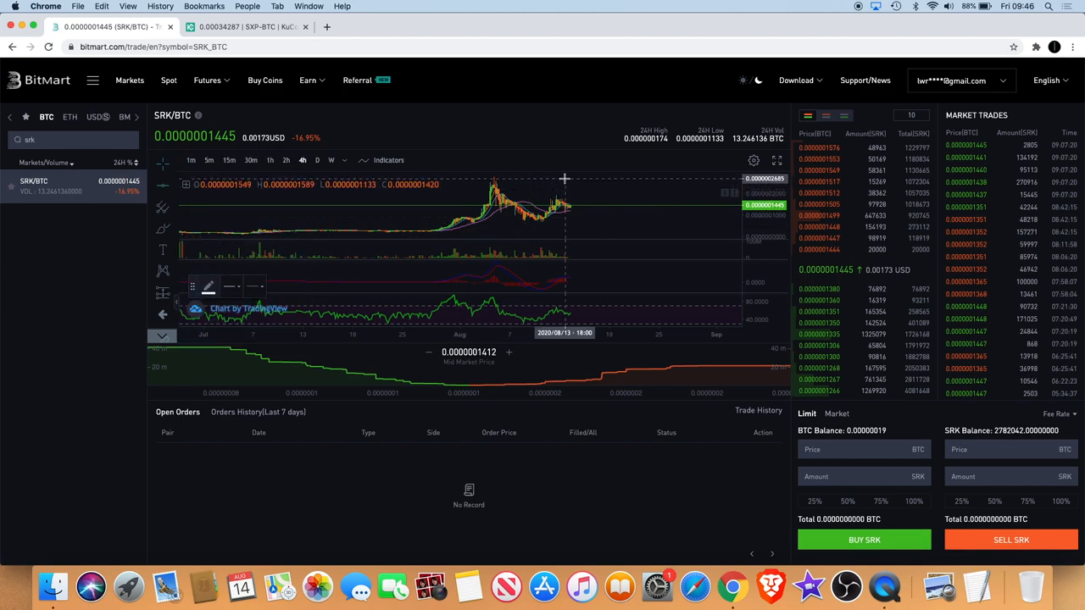
{"action": "mouse_move", "coordinate": [569, 176]}
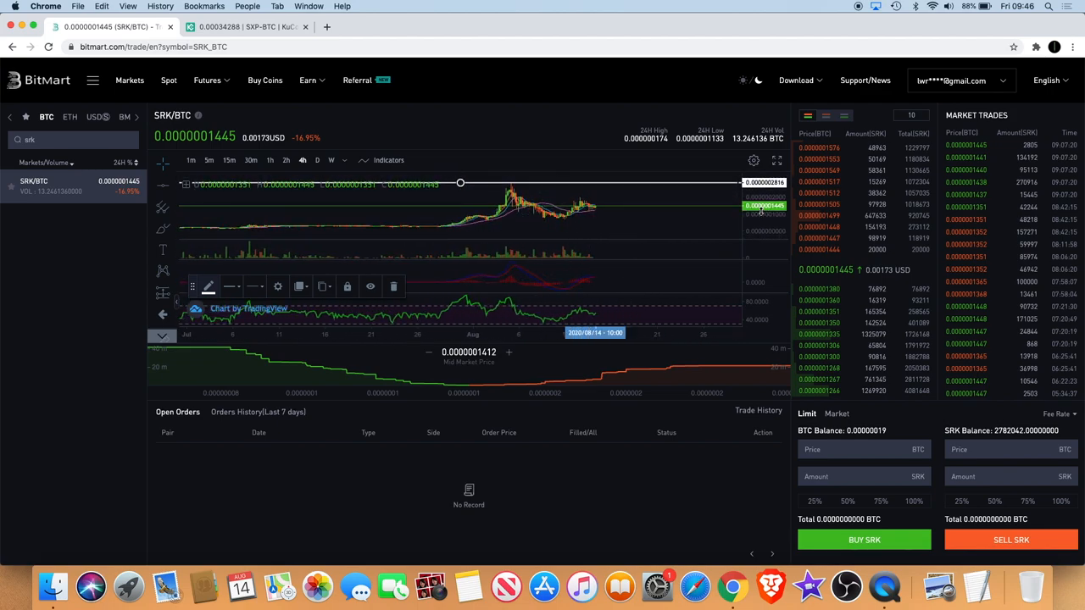
{"action": "mouse_move", "coordinate": [660, 229]}
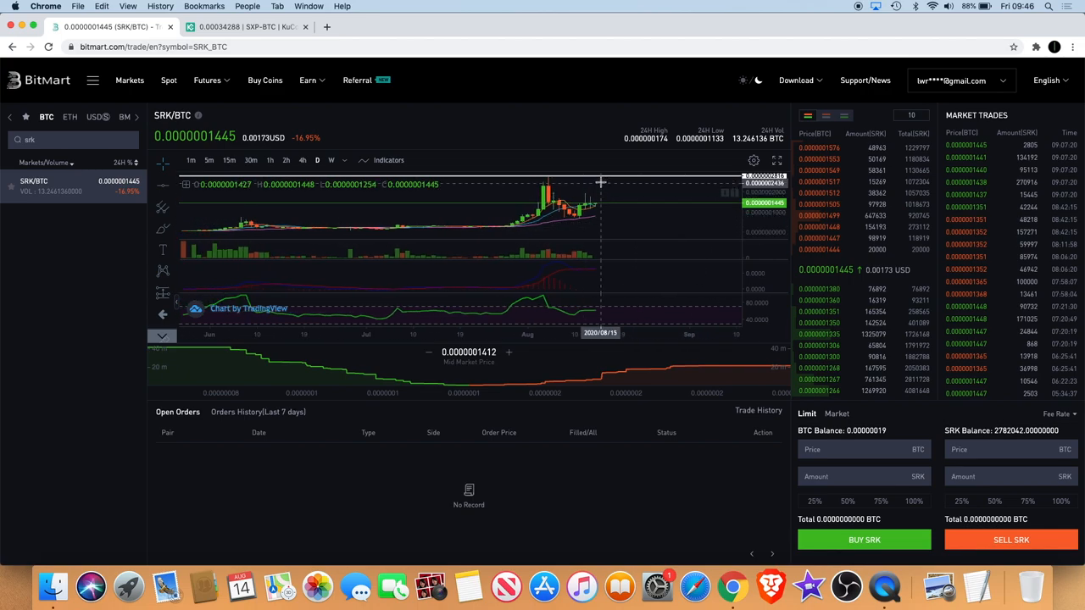
{"action": "mouse_move", "coordinate": [167, 288]}
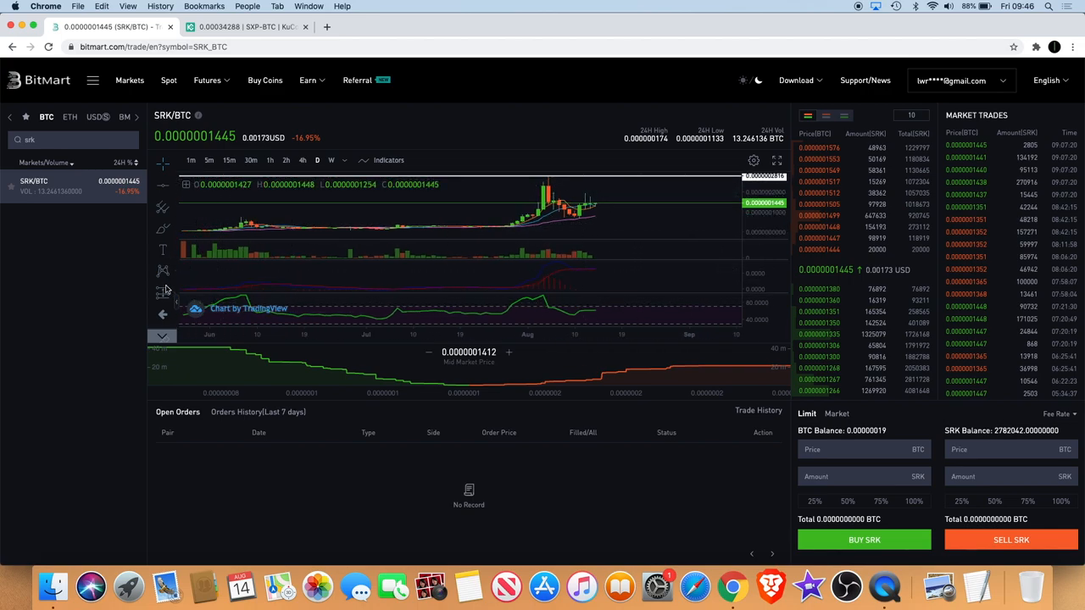
{"action": "left_click", "coordinate": [162, 291]}
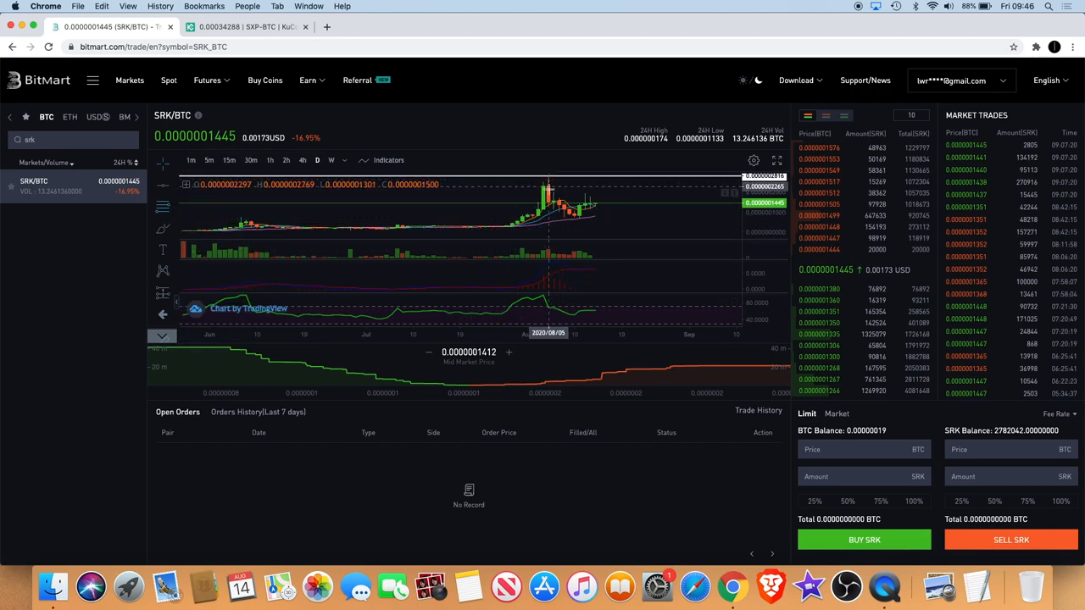
{"action": "mouse_move", "coordinate": [606, 204]}
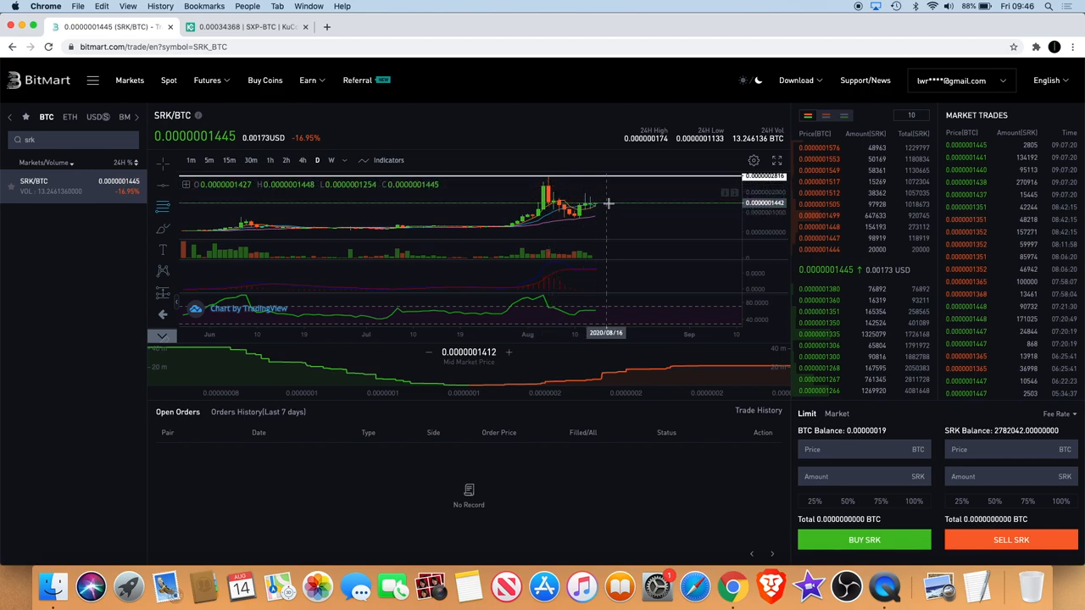
{"action": "mouse_move", "coordinate": [527, 229]}
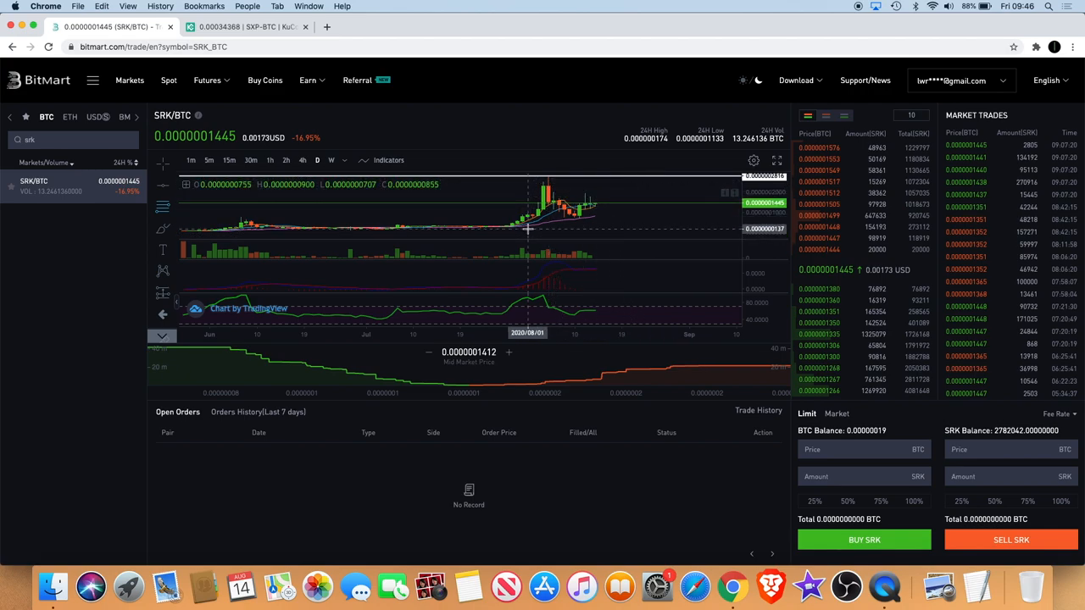
- Place a Fibonacci retracement from the SRK/BTC surge base to its peak
{"action": "left_click_drag", "start_coordinate": [527, 229], "coordinate": [681, 183]}
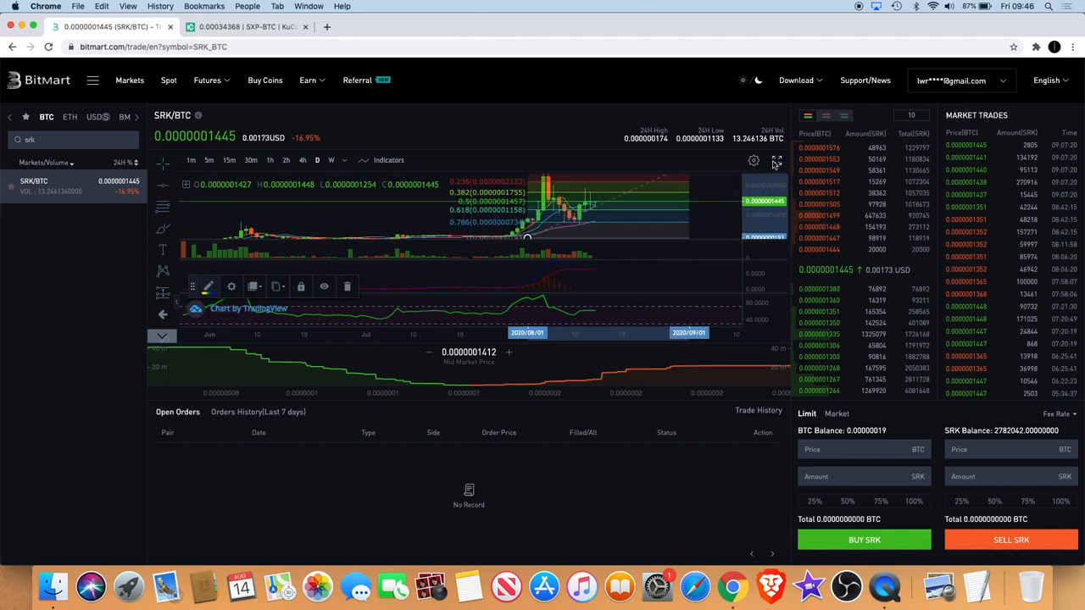
{"action": "left_click", "coordinate": [776, 159]}
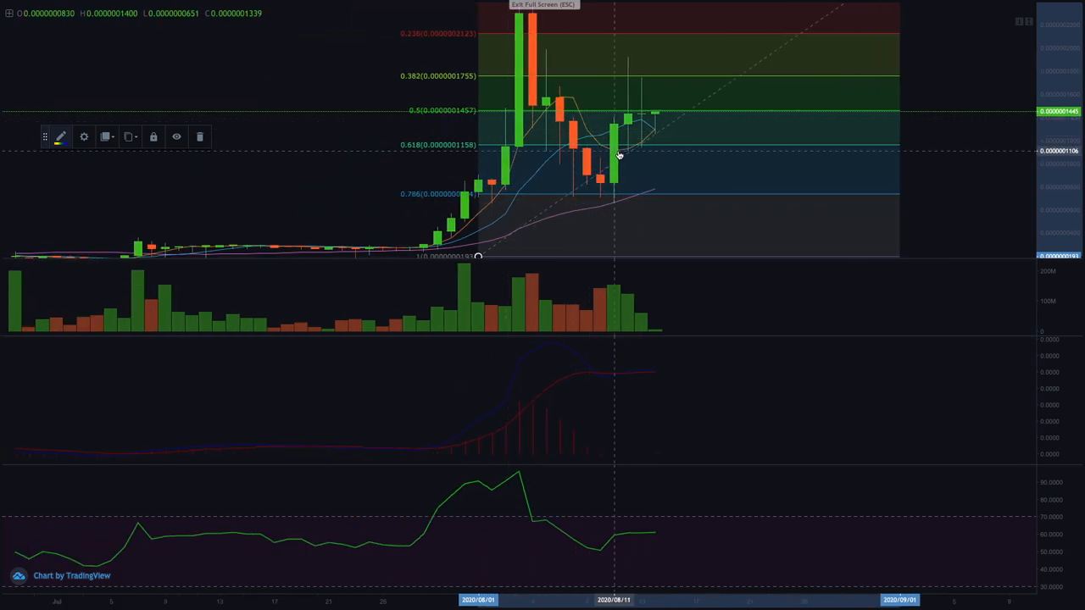
{"action": "mouse_move", "coordinate": [630, 129]}
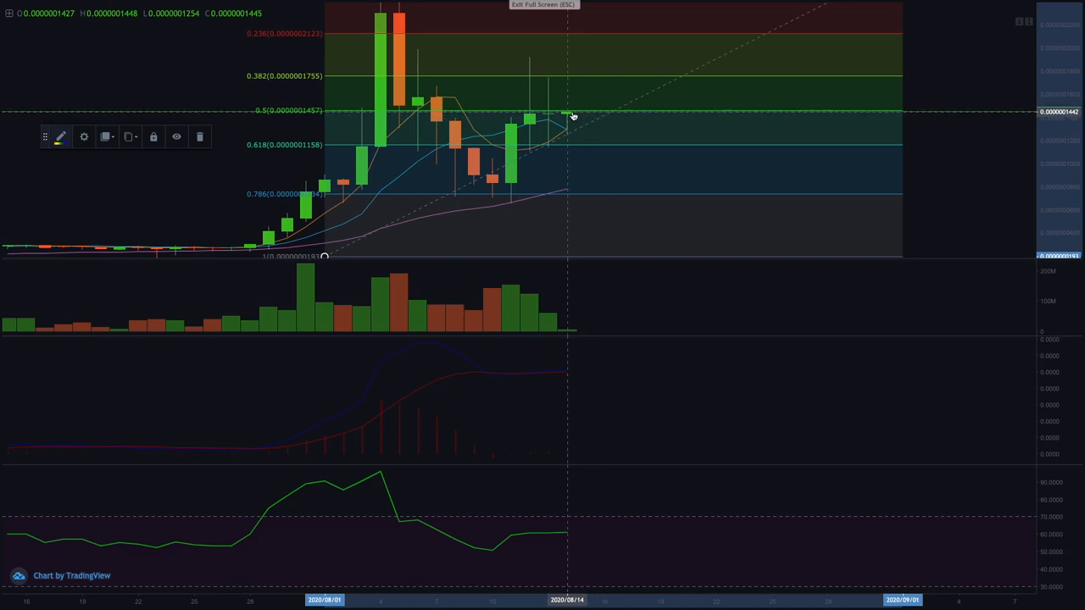
{"action": "mouse_move", "coordinate": [715, 47]}
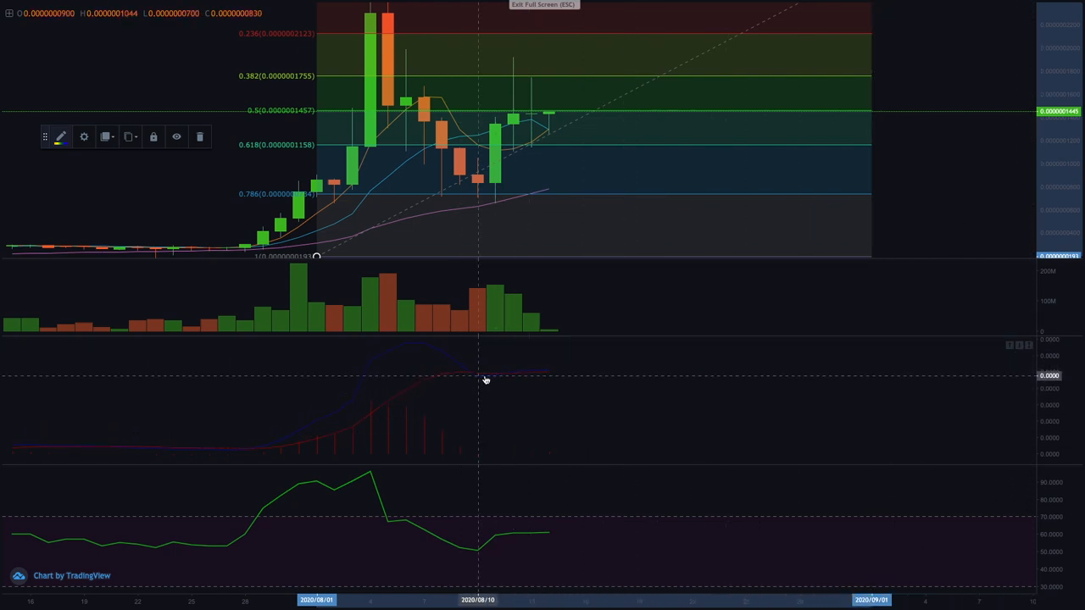
{"action": "mouse_move", "coordinate": [488, 379]}
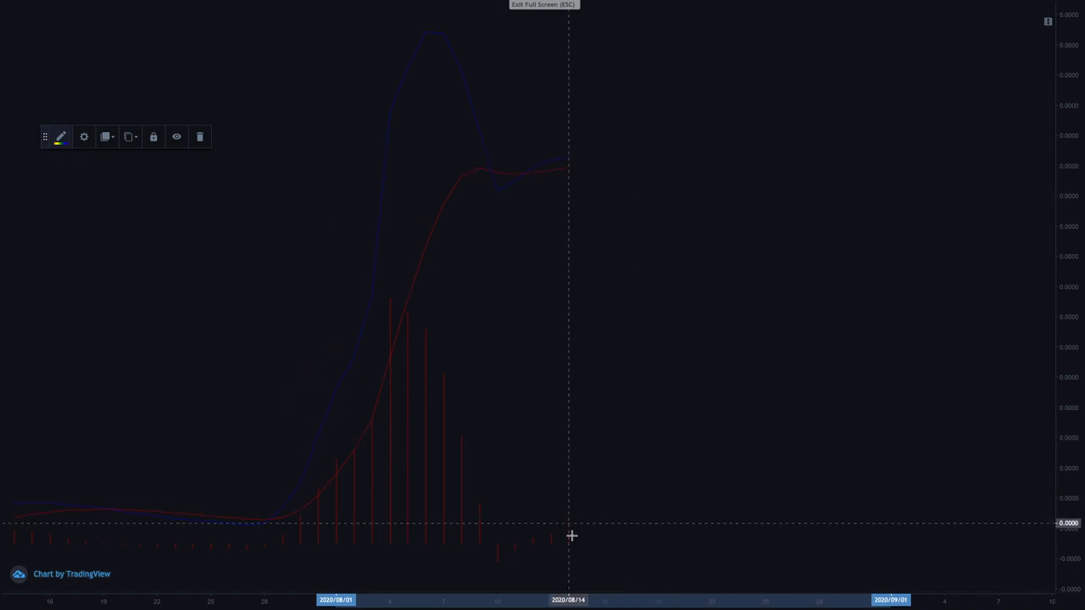
{"action": "mouse_move", "coordinate": [525, 475]}
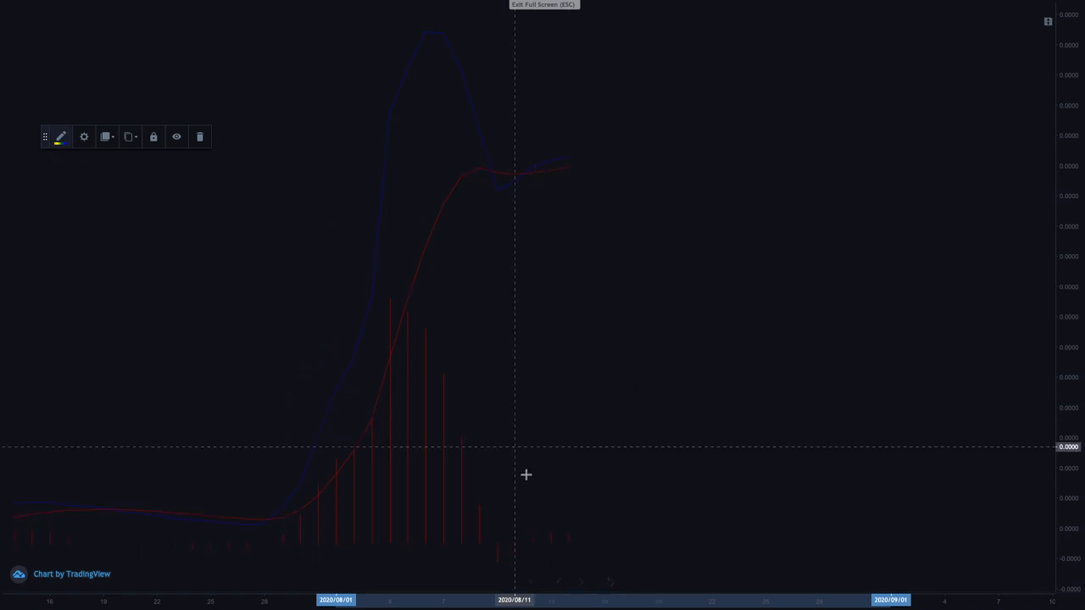
{"action": "mouse_move", "coordinate": [641, 539]}
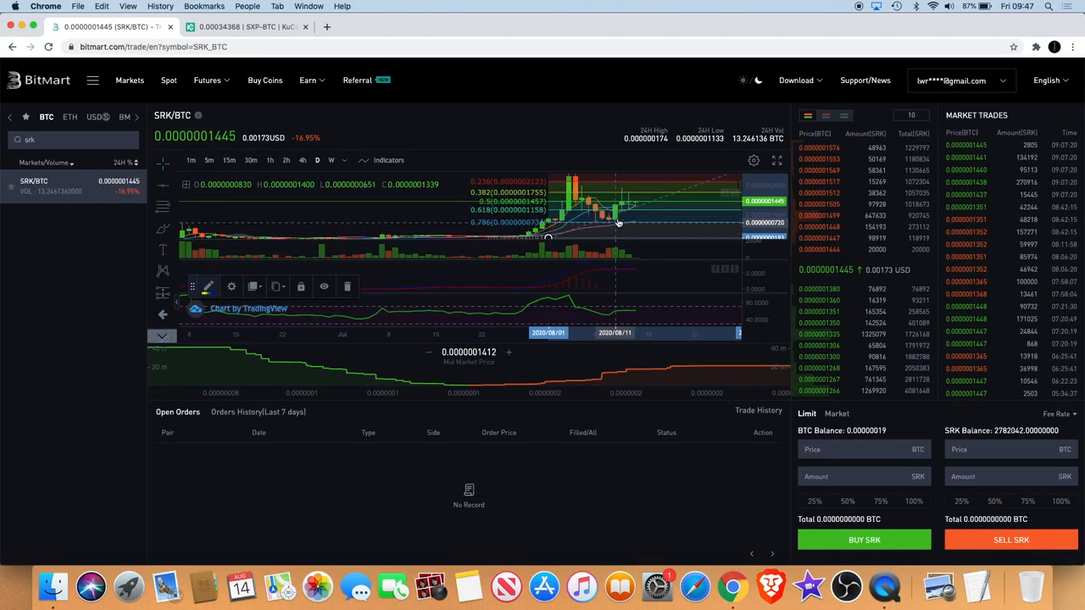
{"action": "mouse_move", "coordinate": [602, 190]}
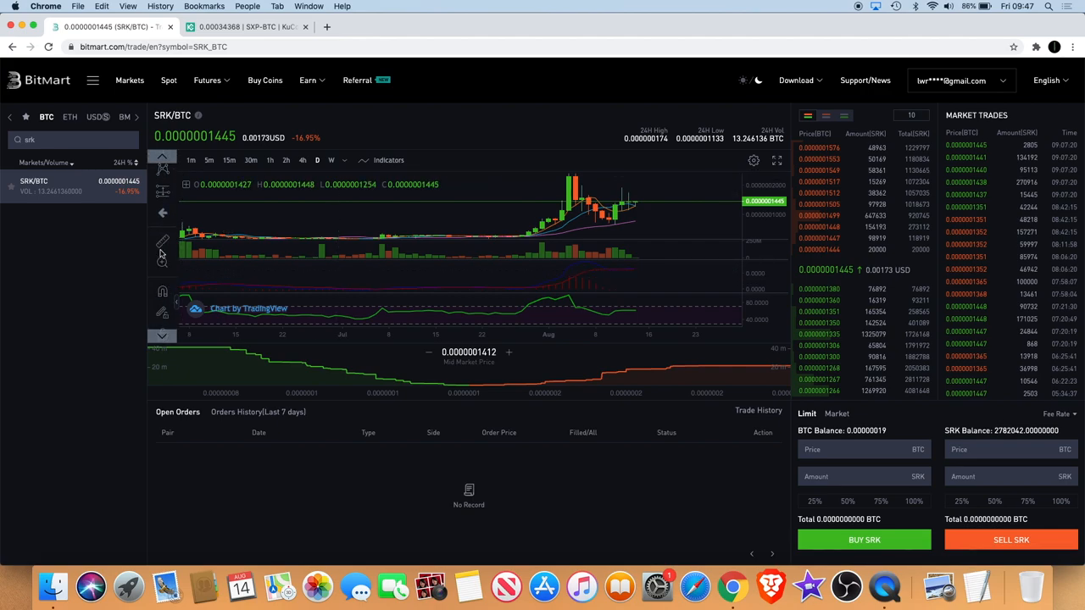
{"action": "mouse_move", "coordinate": [641, 223]}
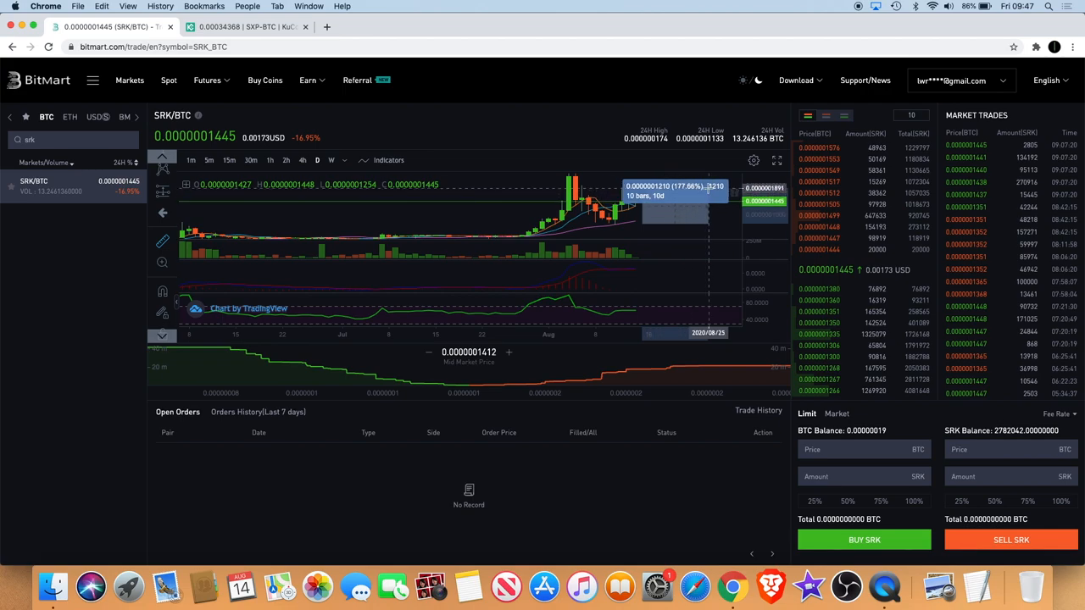
{"action": "mouse_move", "coordinate": [699, 224]}
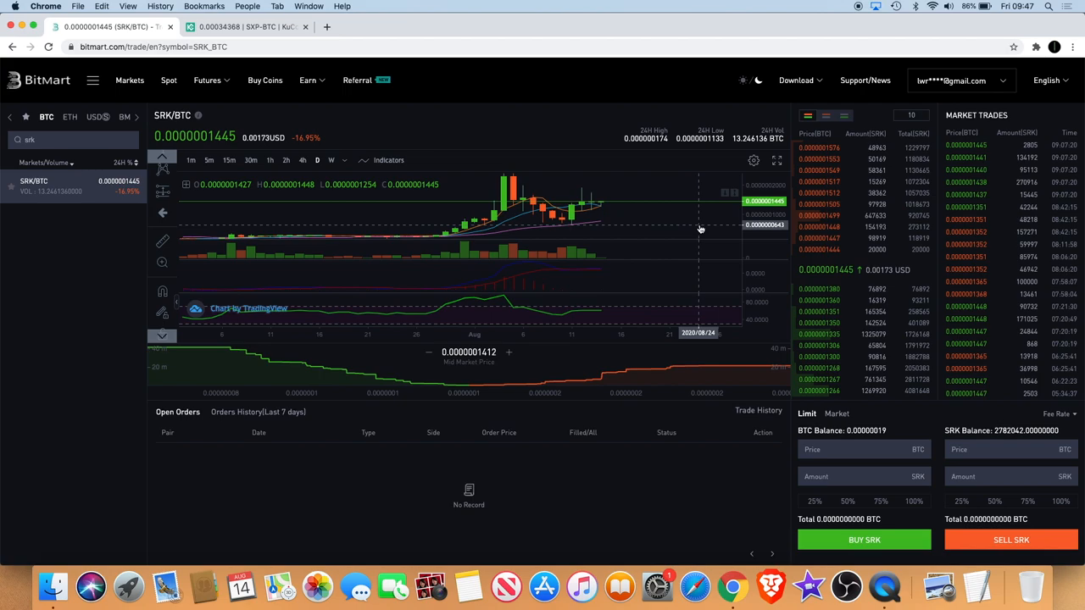
{"action": "mouse_move", "coordinate": [616, 206]}
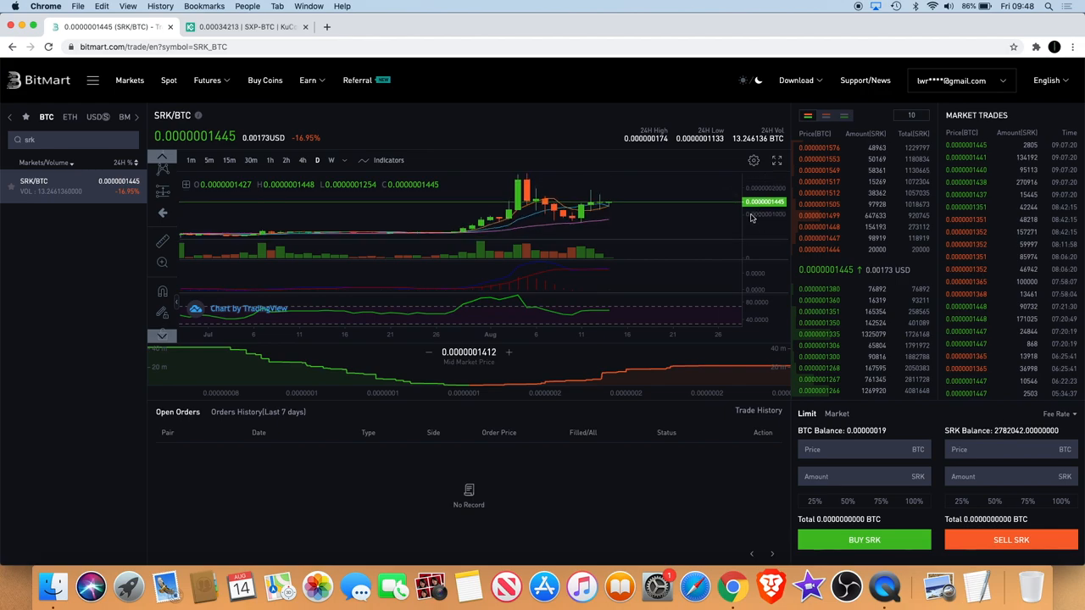
{"action": "mouse_move", "coordinate": [519, 230]}
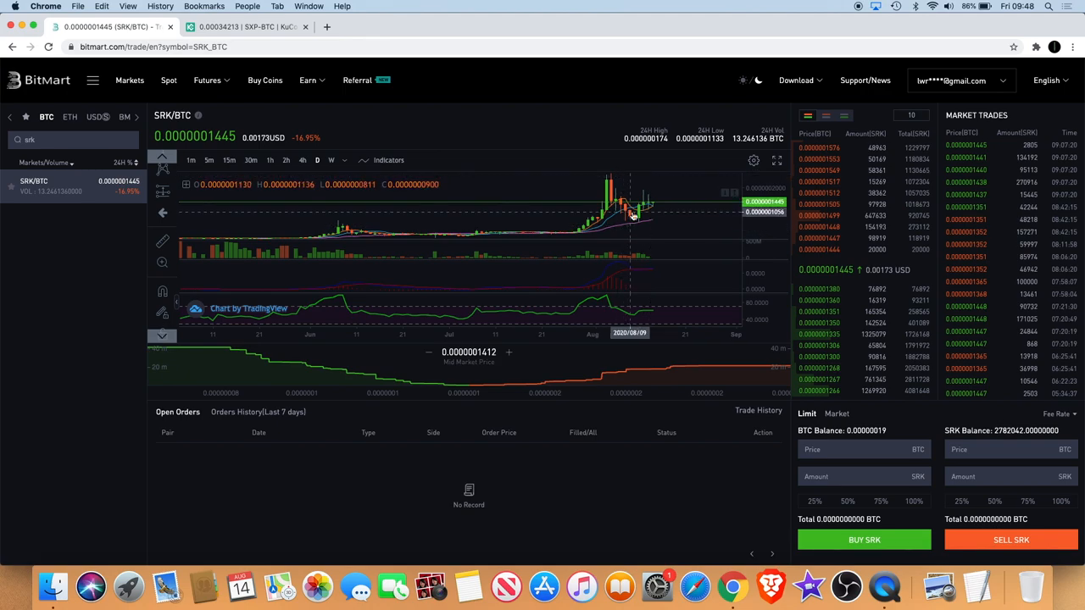
{"action": "mouse_move", "coordinate": [634, 222]}
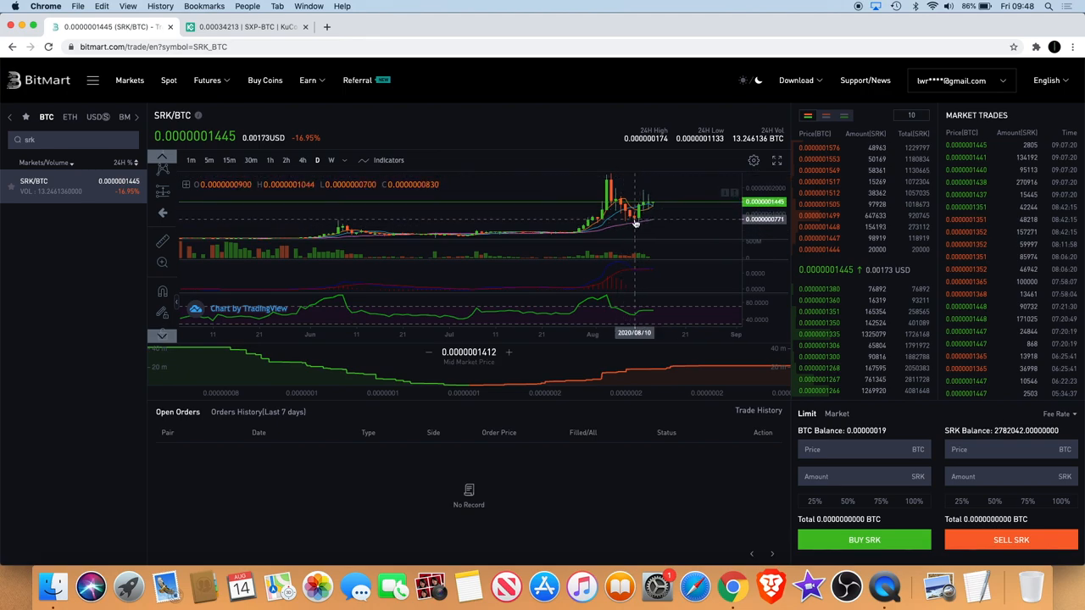
{"action": "mouse_move", "coordinate": [648, 185]}
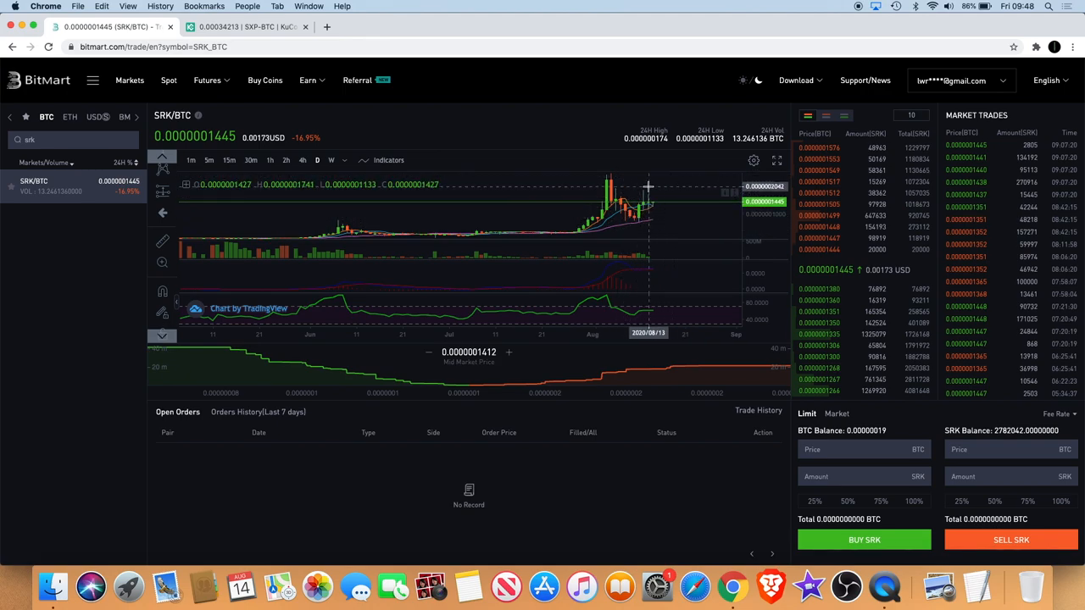
{"action": "mouse_move", "coordinate": [708, 190]}
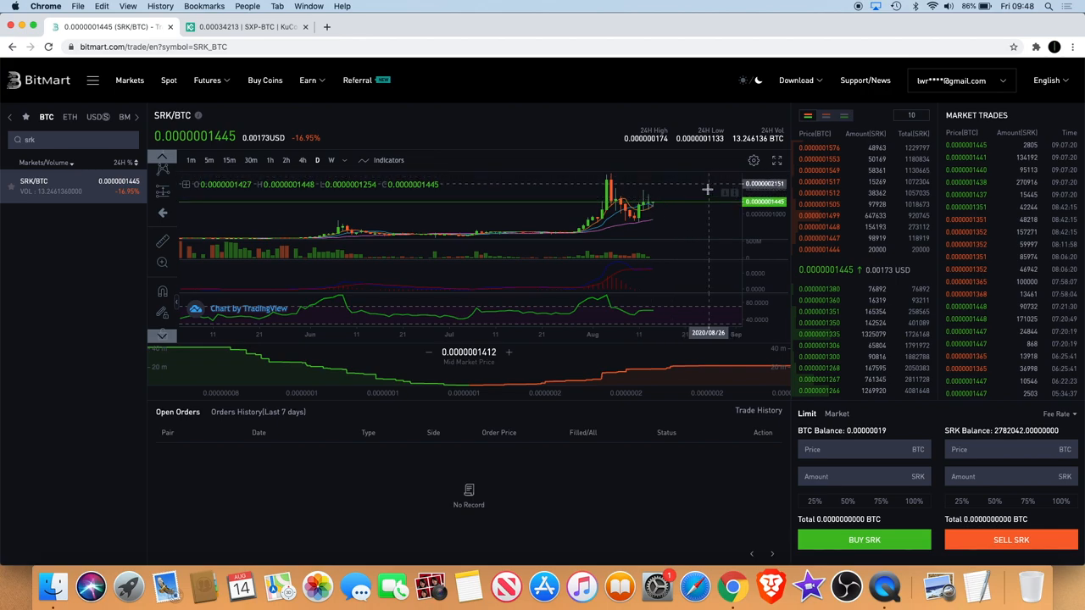
{"action": "mouse_move", "coordinate": [730, 202]}
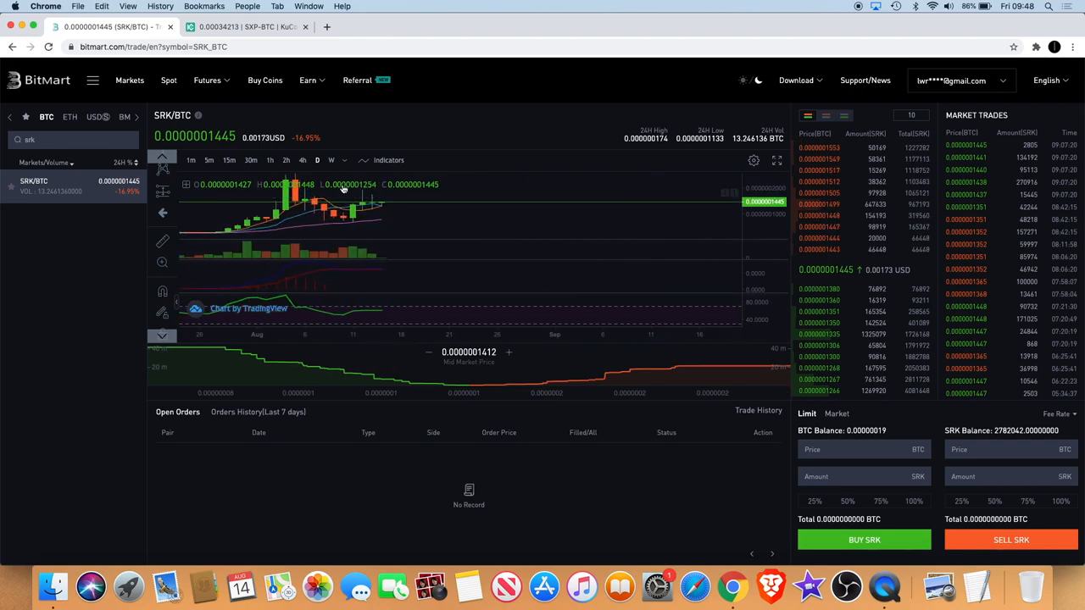
{"action": "mouse_move", "coordinate": [271, 159]}
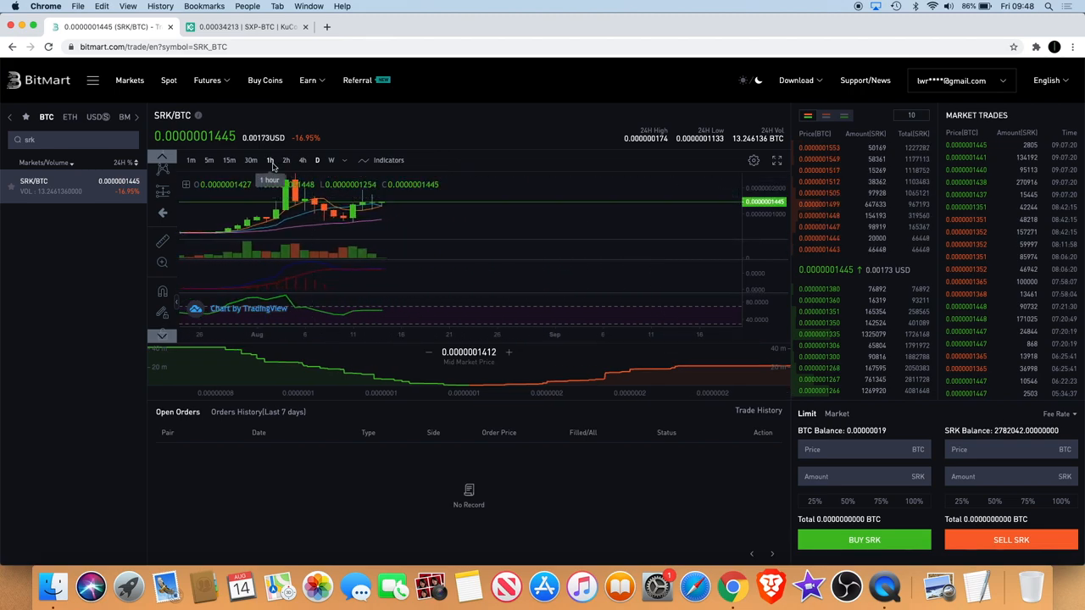